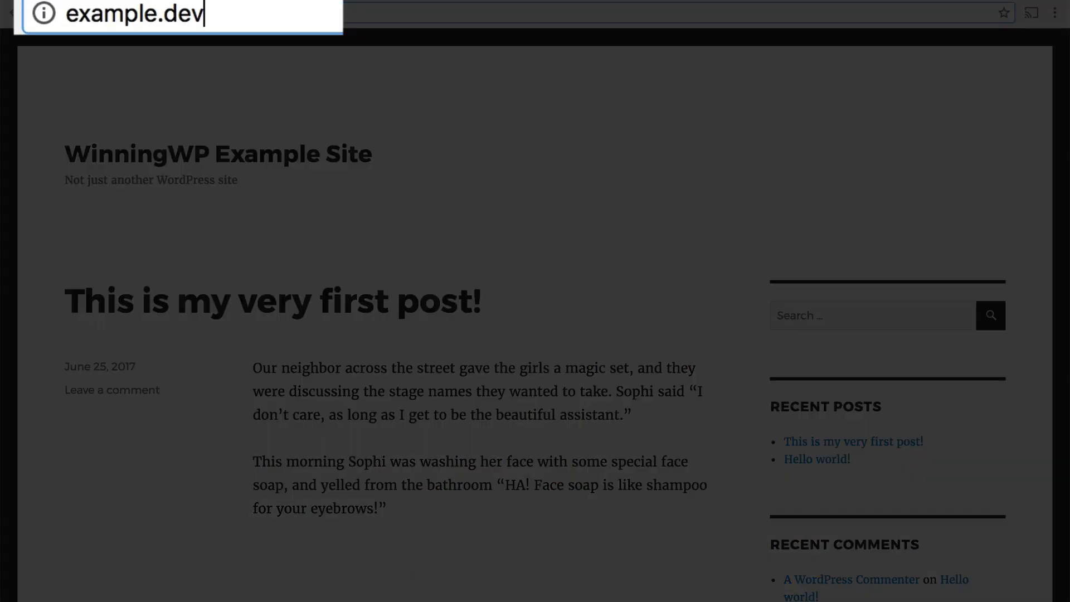
- Go to example.dev/login and enter the username 'topher' on the login form
text(/login)
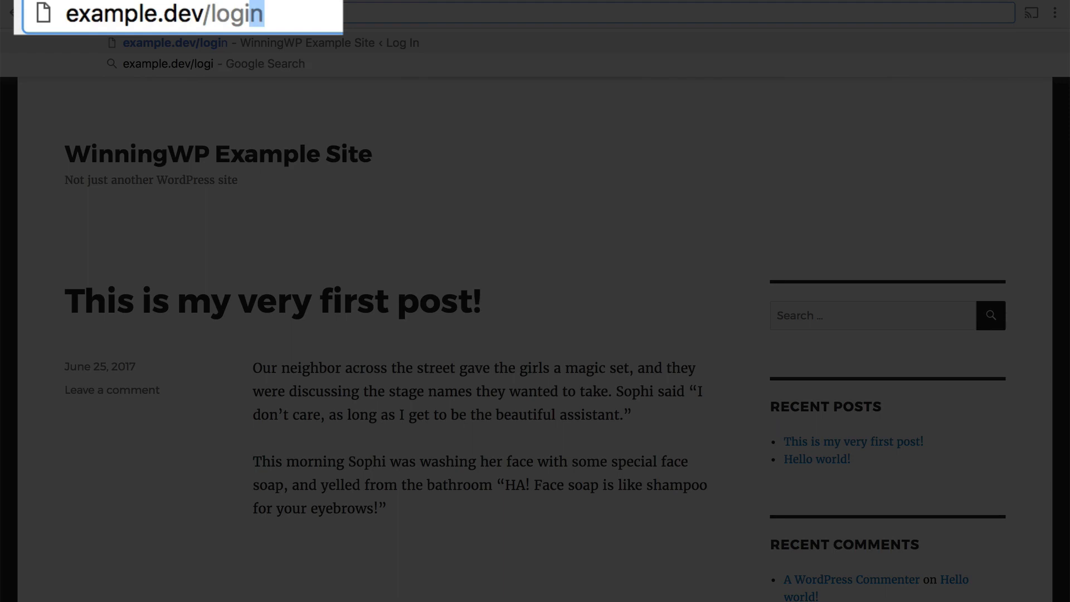
key(Enter)
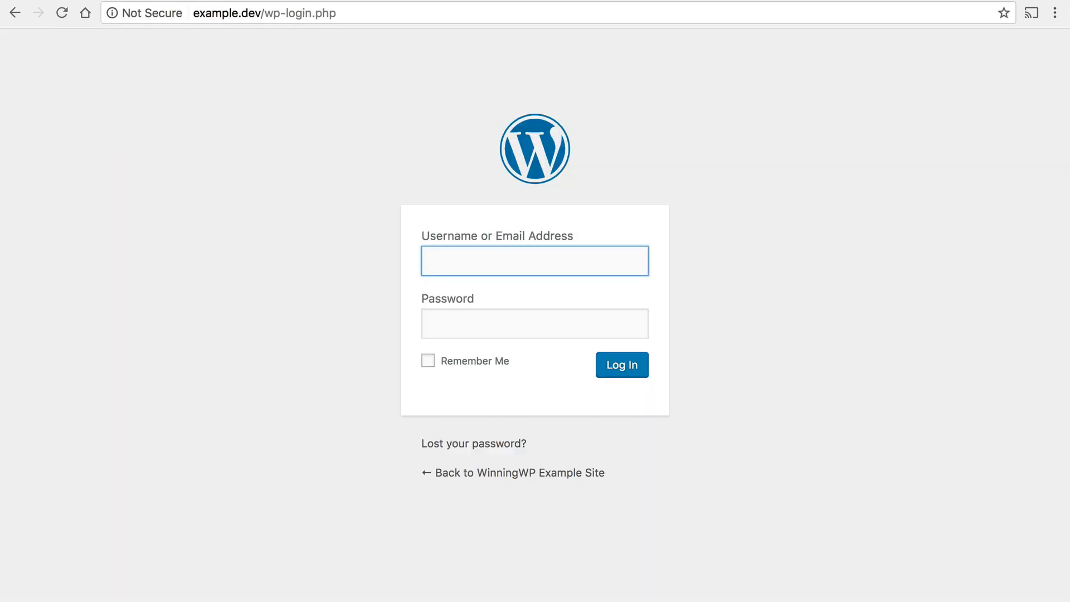
text(topher)
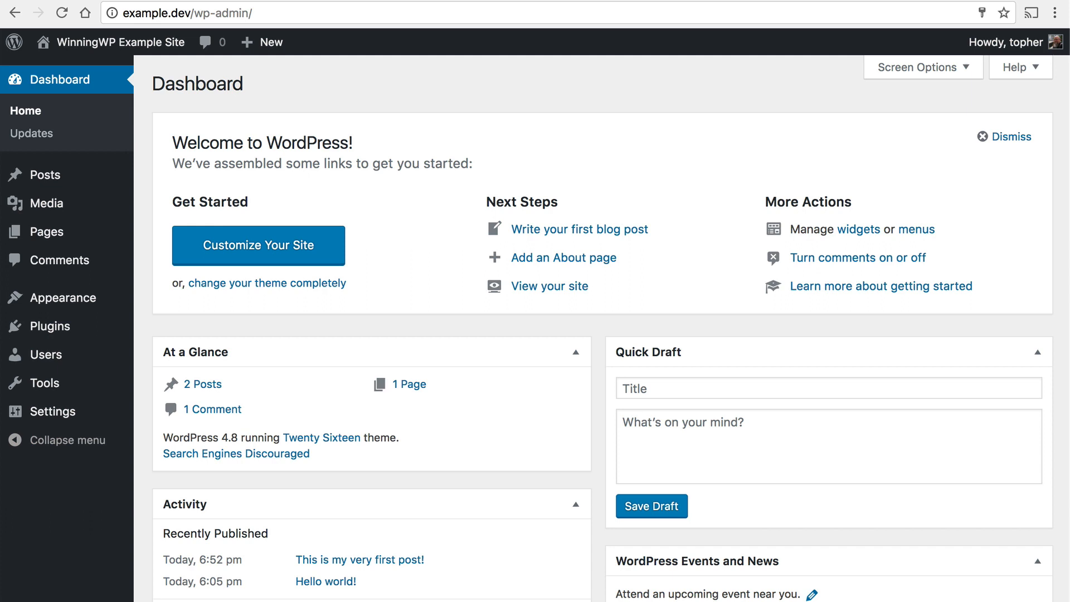
mouse_move(352, 51)
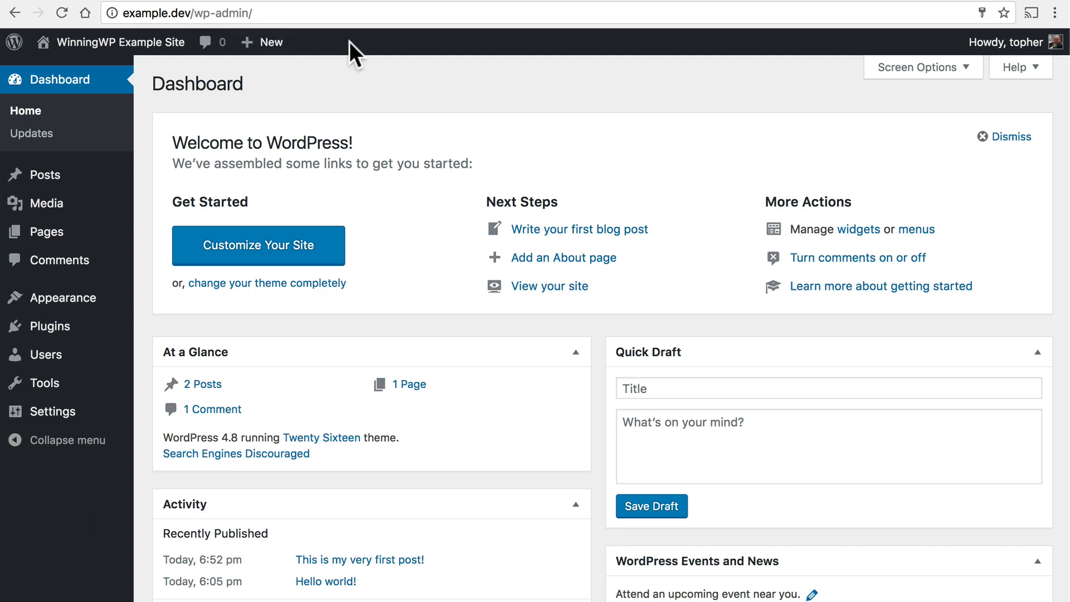
- Start a blank new page from the admin bar's + New menu
click(268, 43)
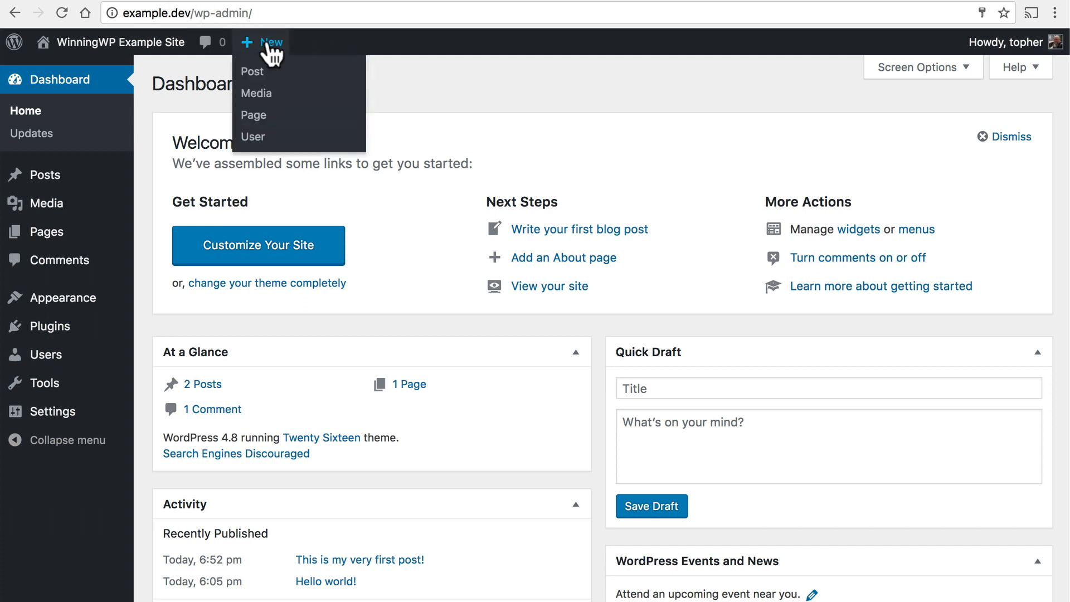
mouse_move(266, 123)
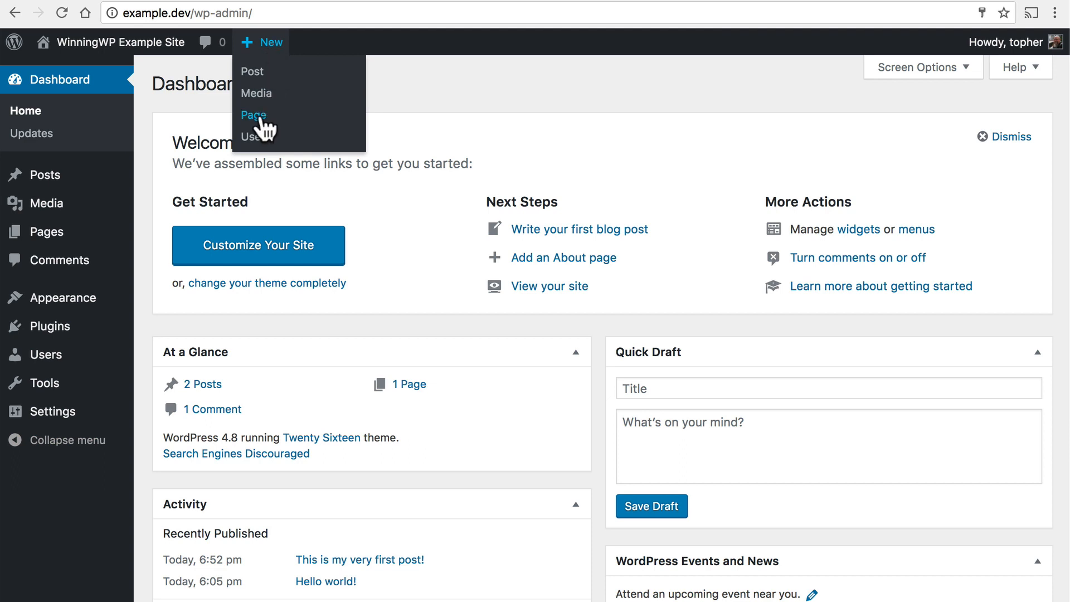
click(252, 115)
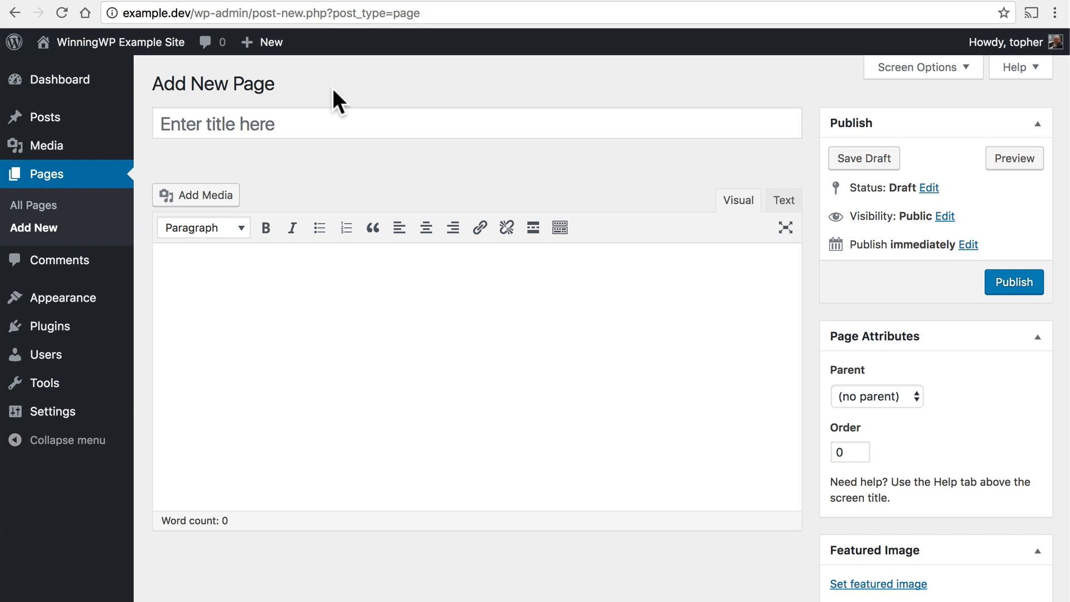
- Title the page 'About Us' and write two paragraphs on the company's dedication and experienced team
click(325, 335)
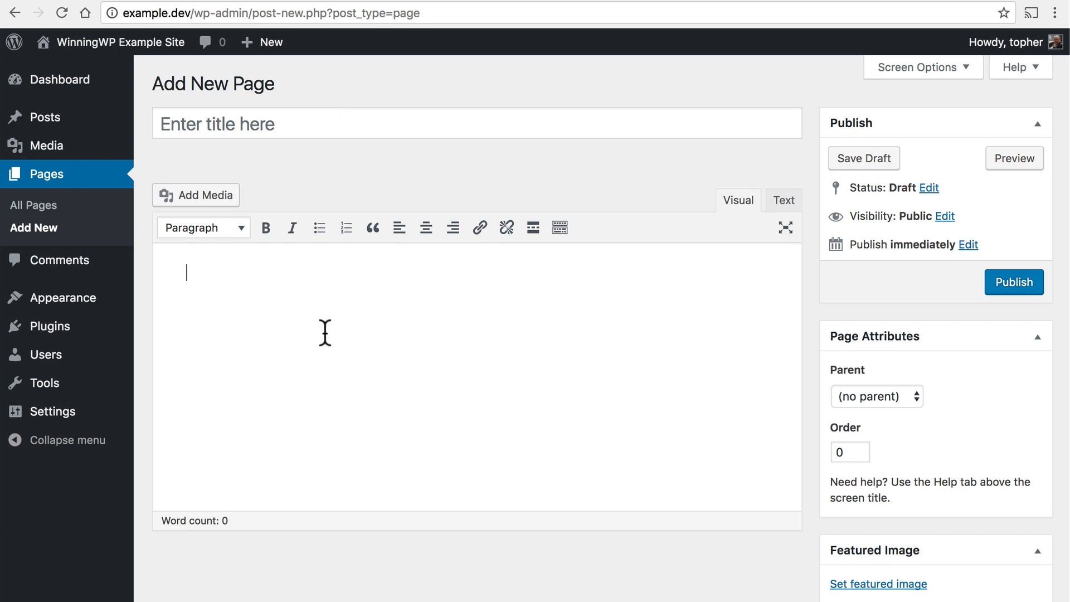
click(330, 129)
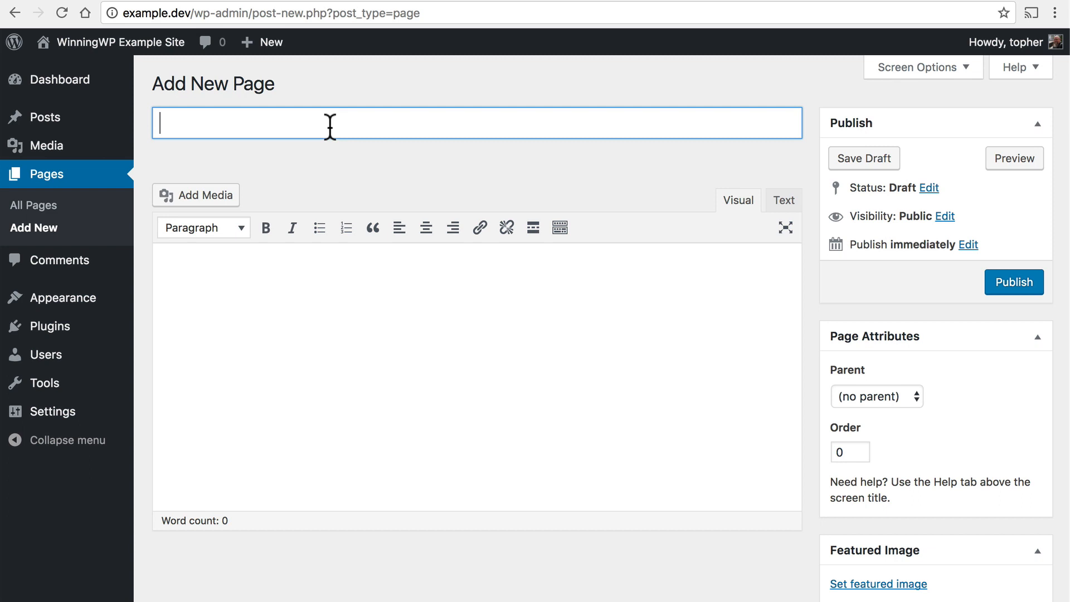
text(About Us)
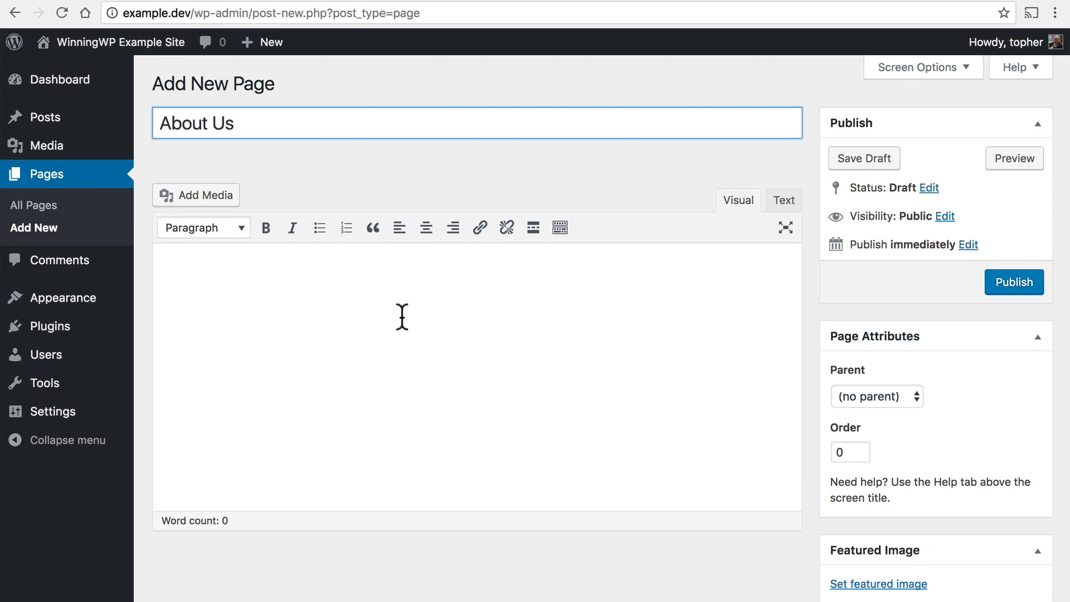
click(864, 158)
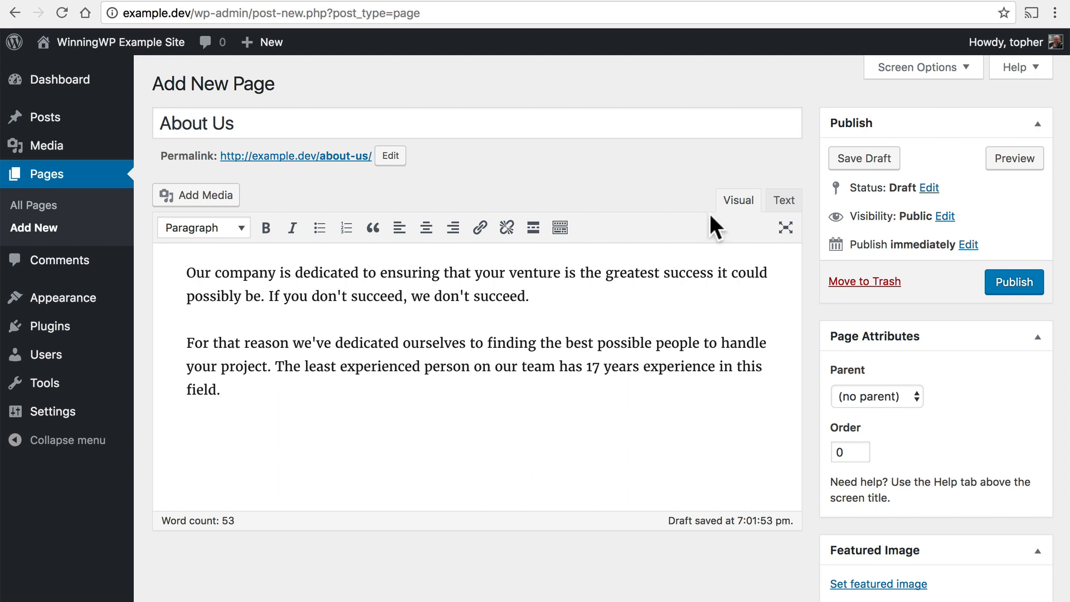
mouse_move(945, 157)
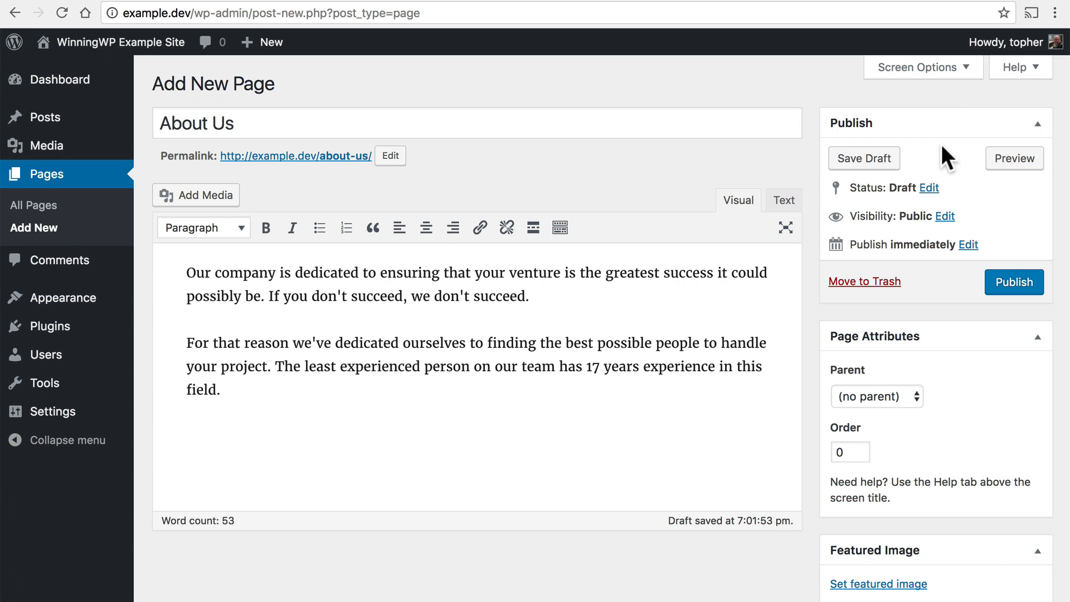
mouse_move(885, 172)
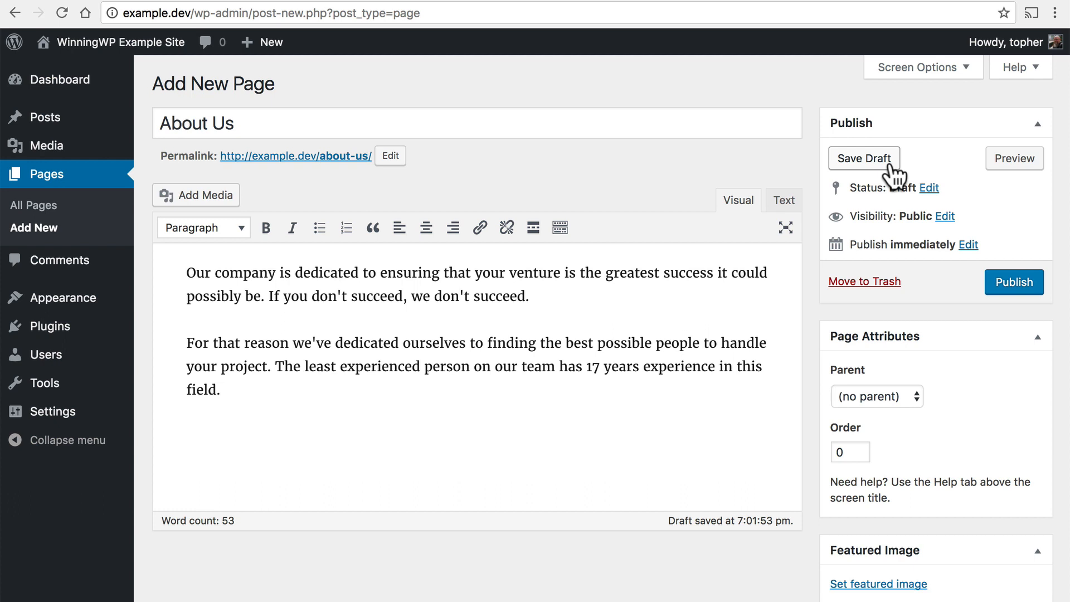
- Save the About Us page as a draft from the Publish box
click(864, 158)
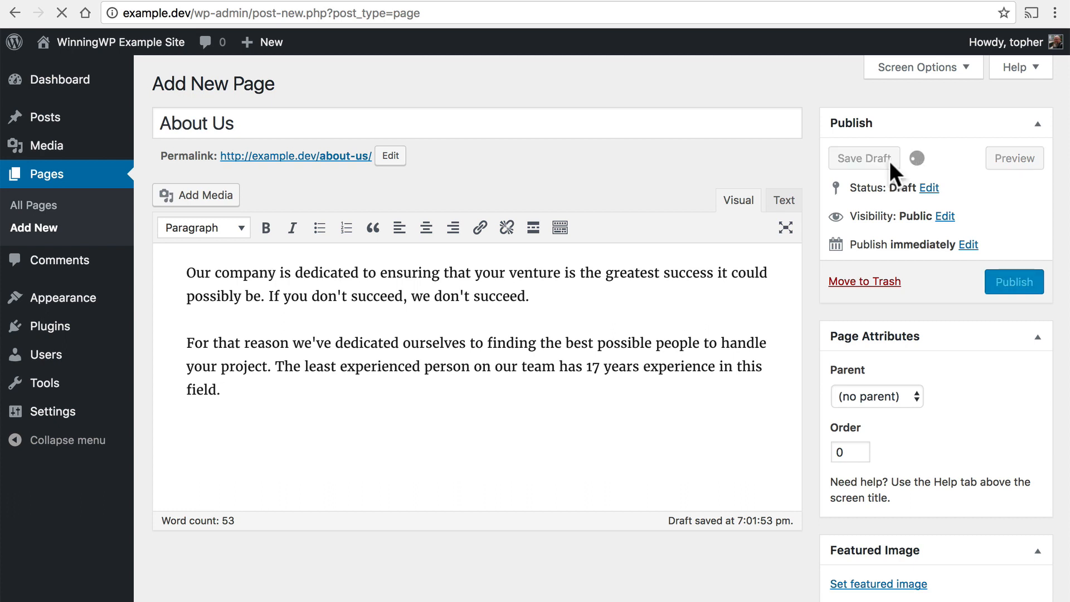
click(864, 159)
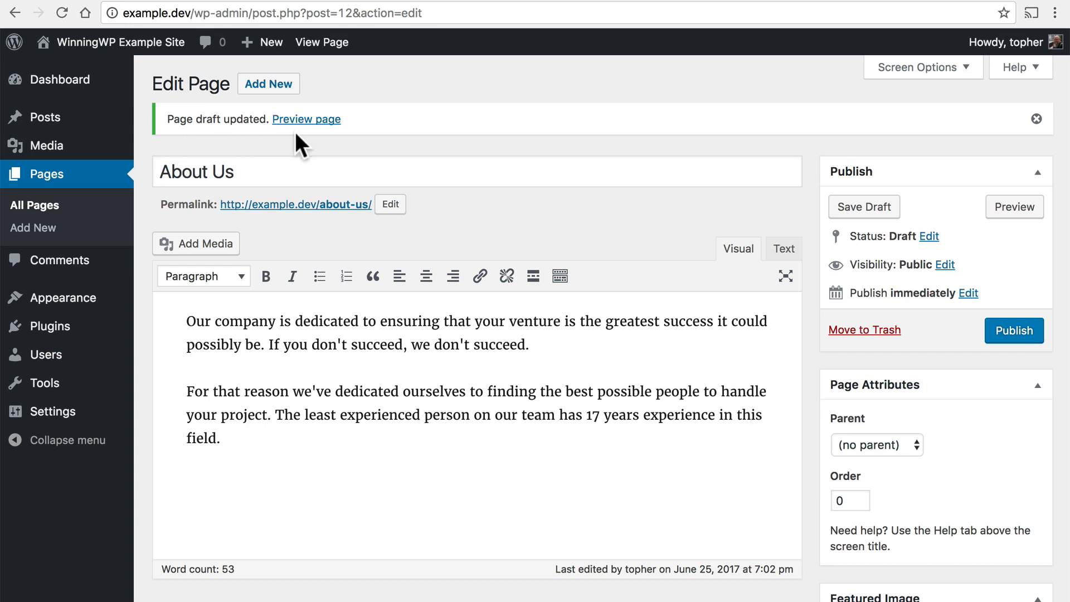
mouse_move(319, 139)
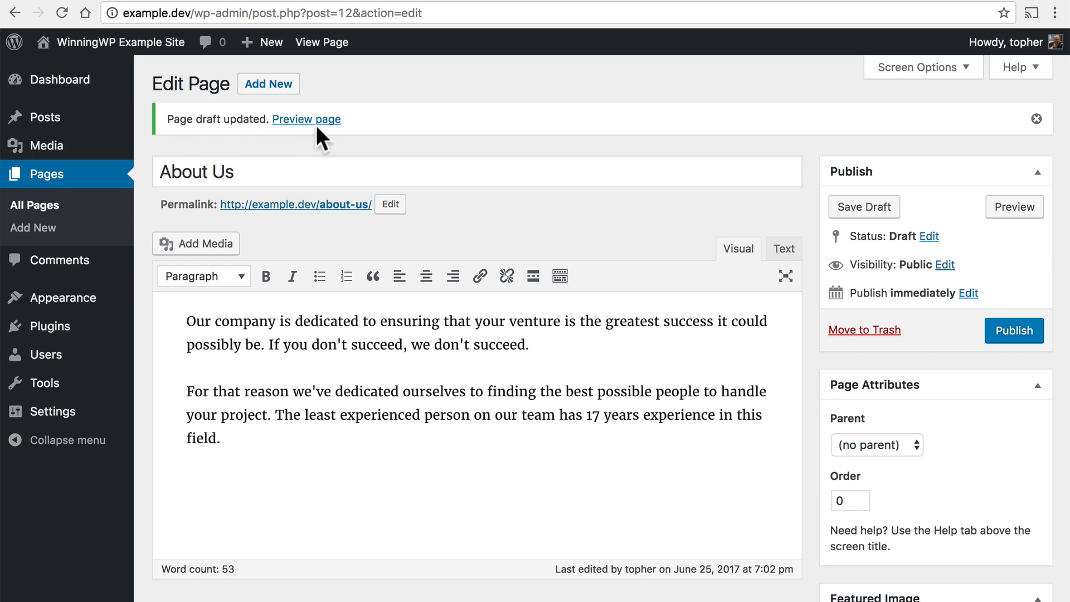
mouse_move(932, 223)
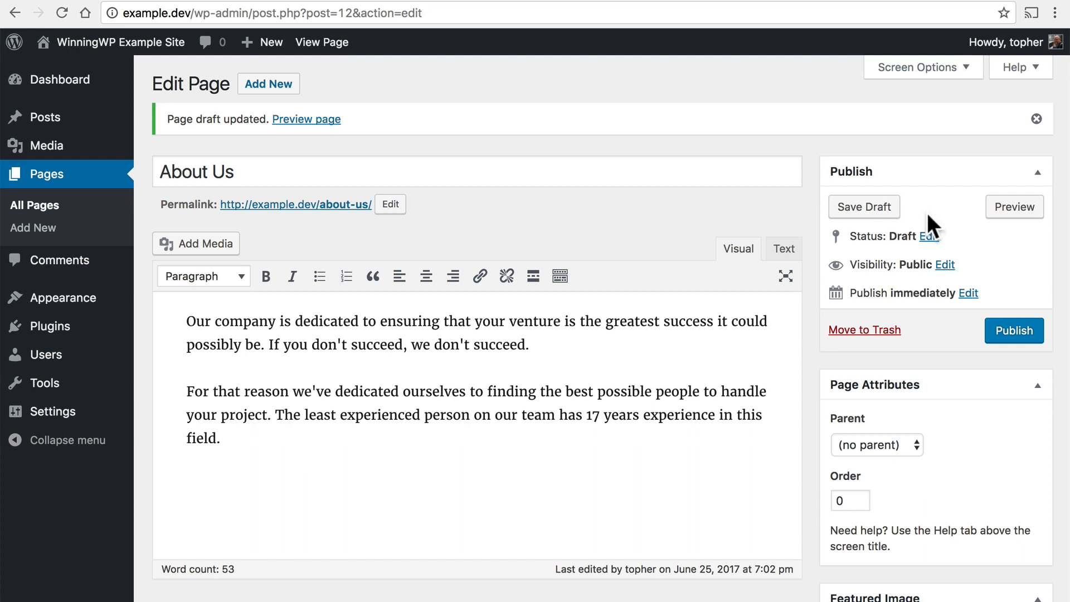
mouse_move(1014, 215)
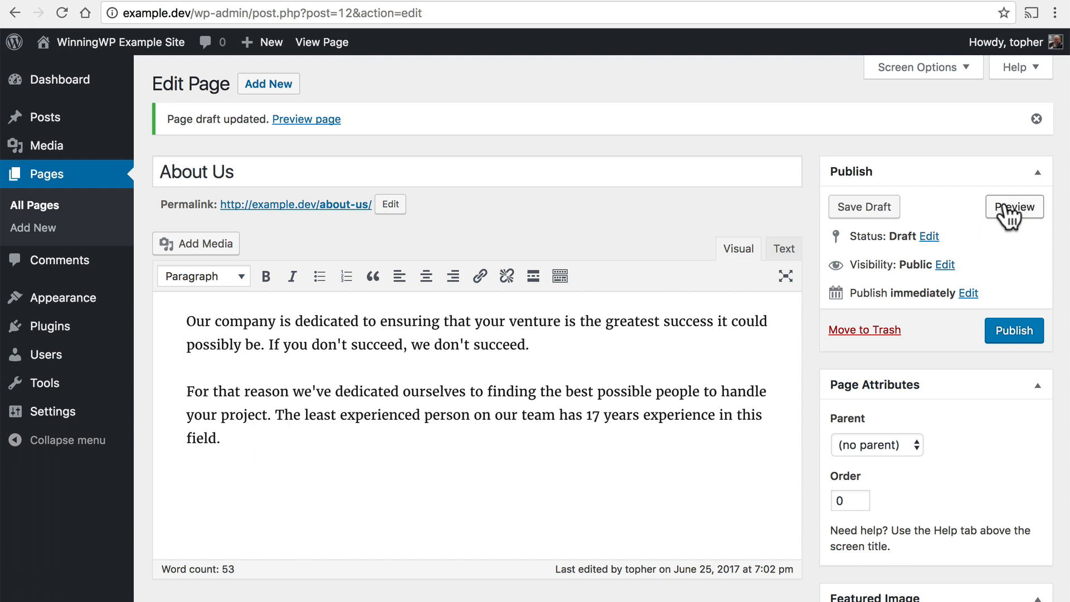
click(1015, 208)
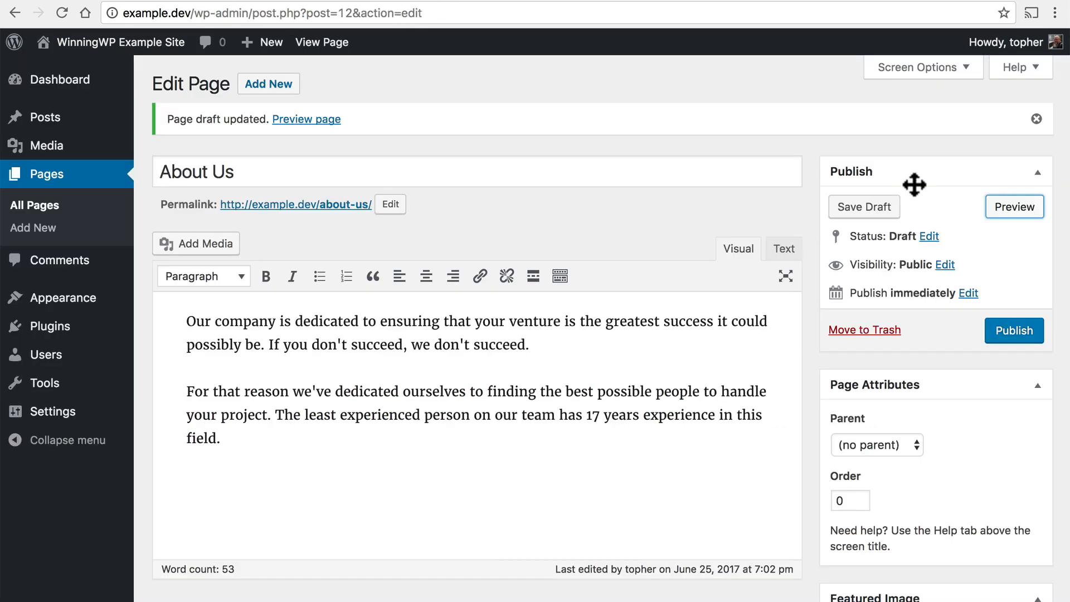
mouse_move(1021, 285)
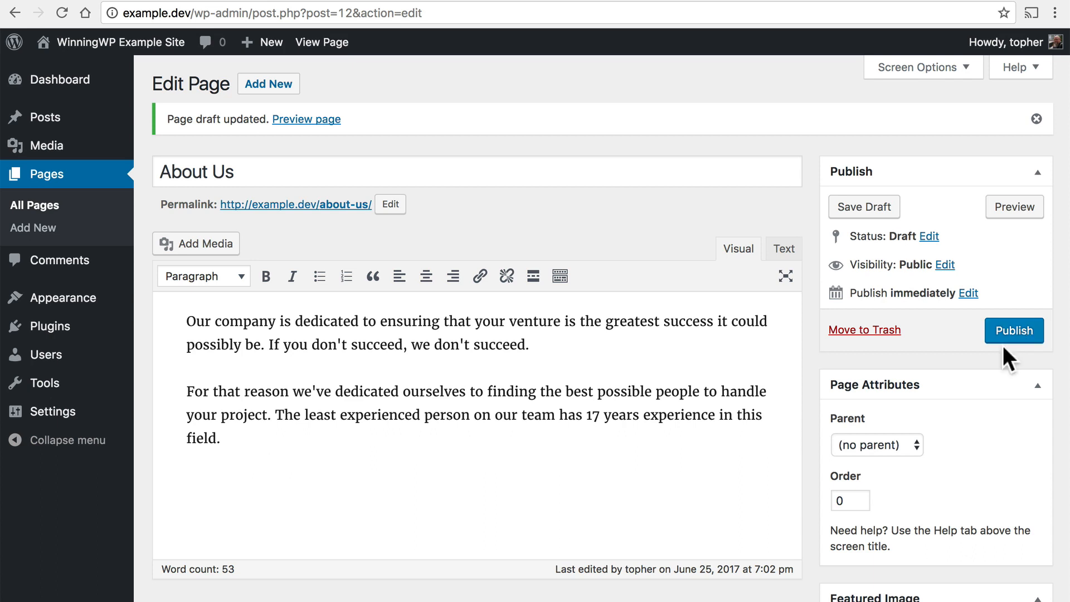
click(1015, 330)
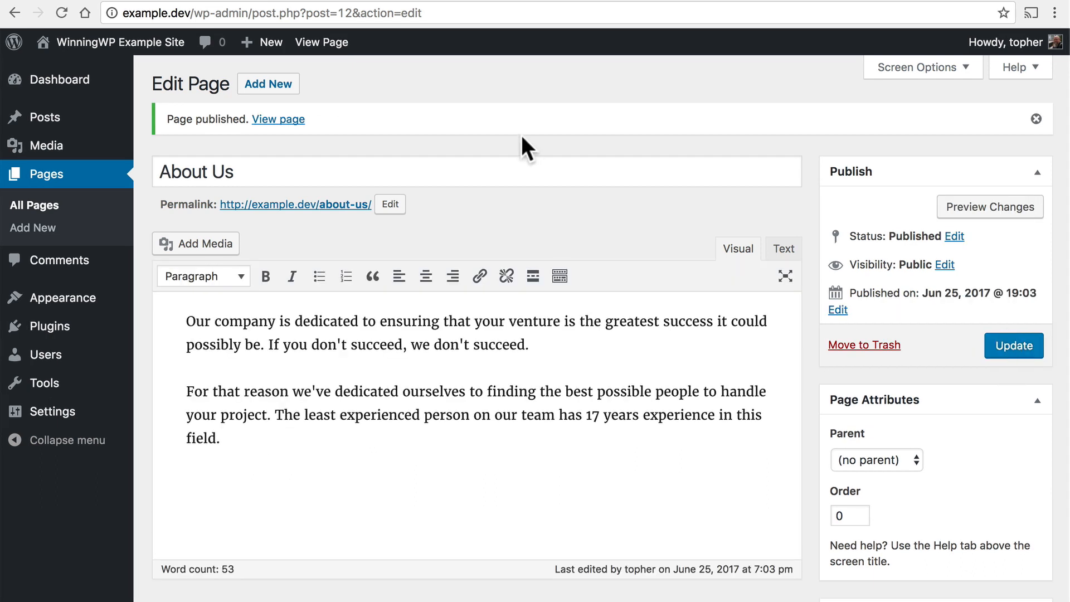
mouse_move(220, 136)
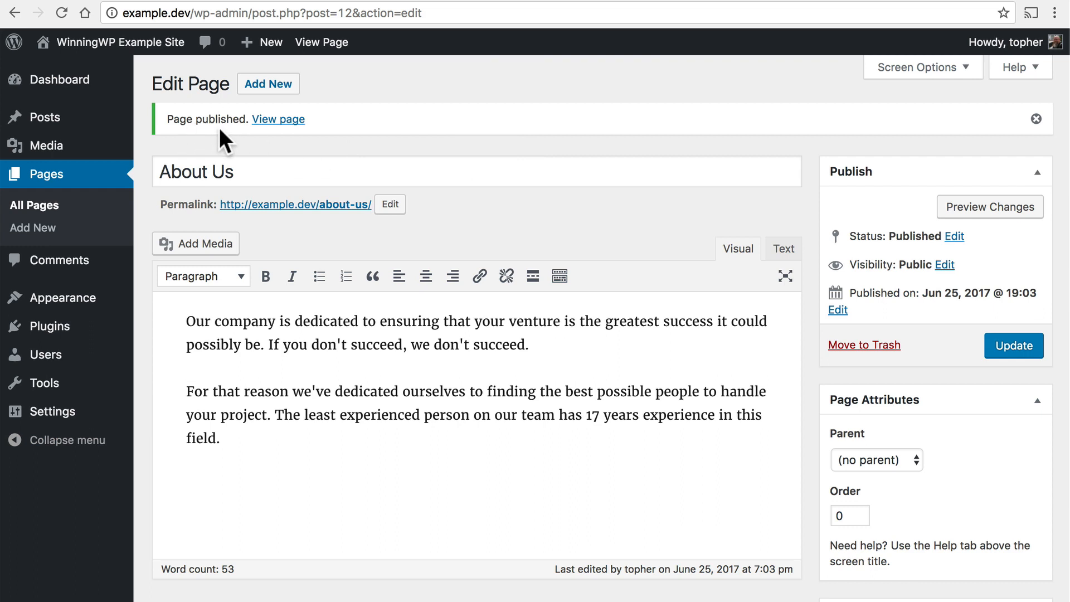
mouse_move(275, 136)
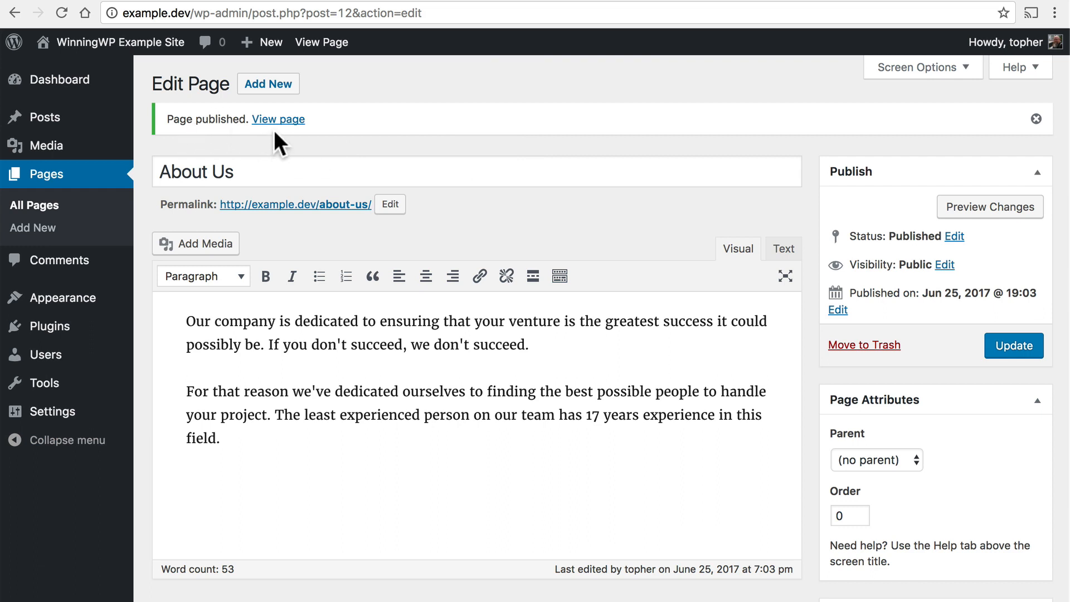
mouse_move(326, 128)
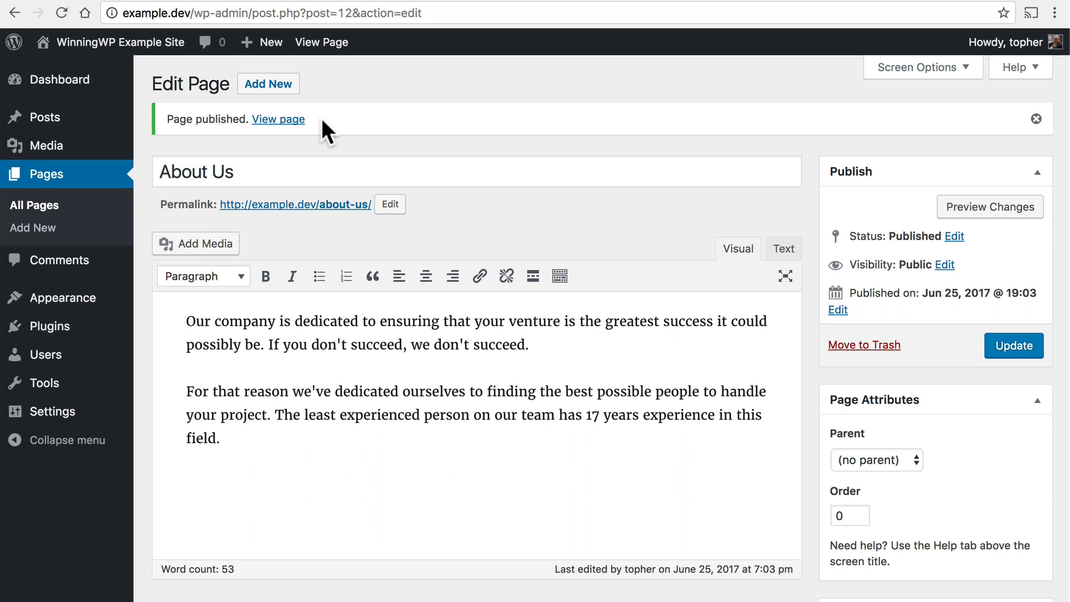
mouse_move(270, 225)
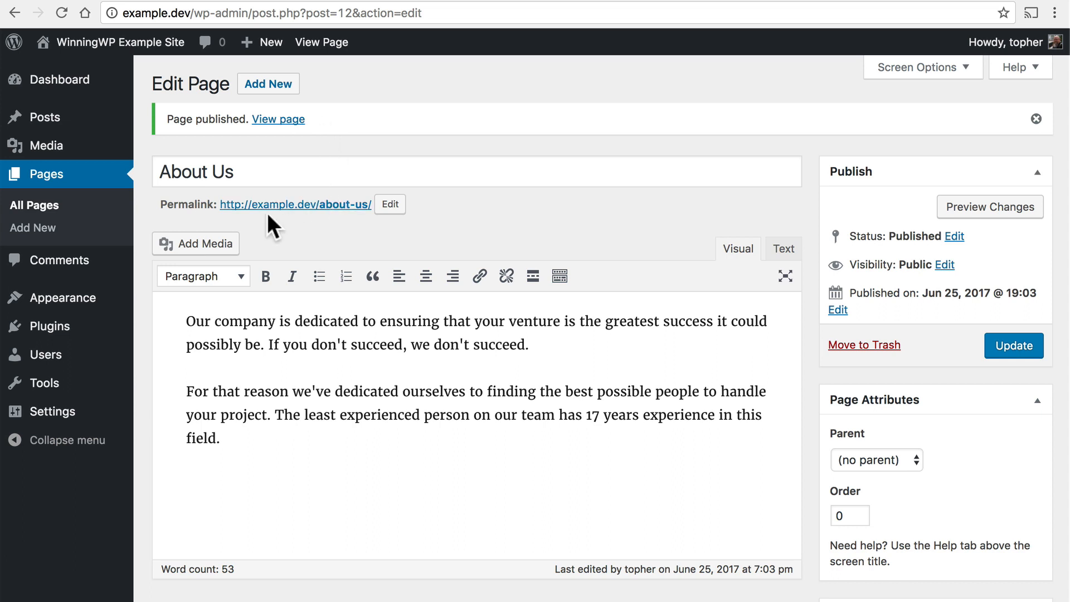
mouse_move(295, 225)
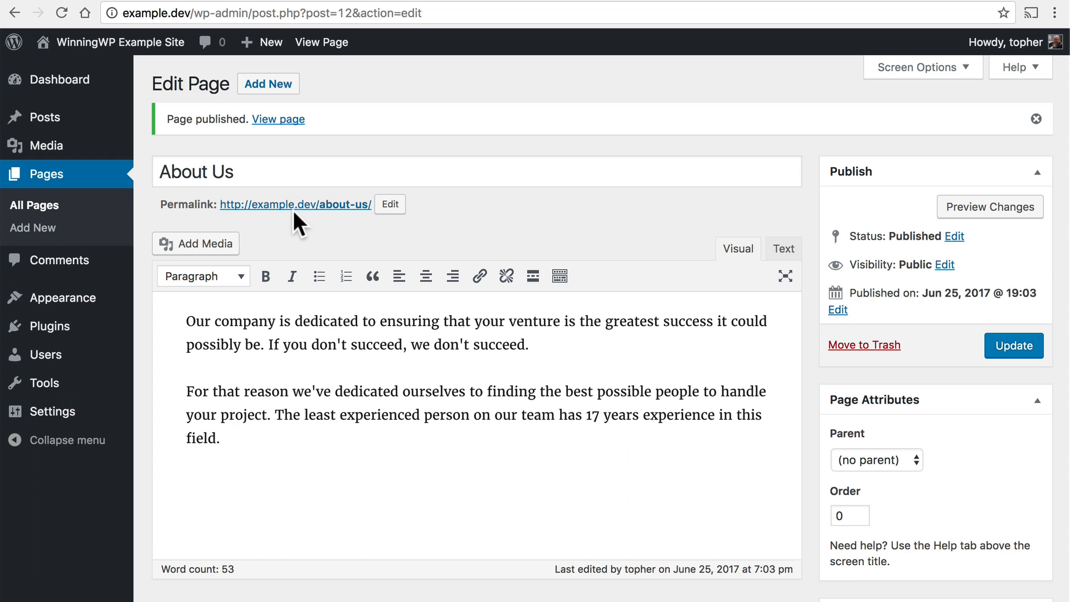
click(294, 204)
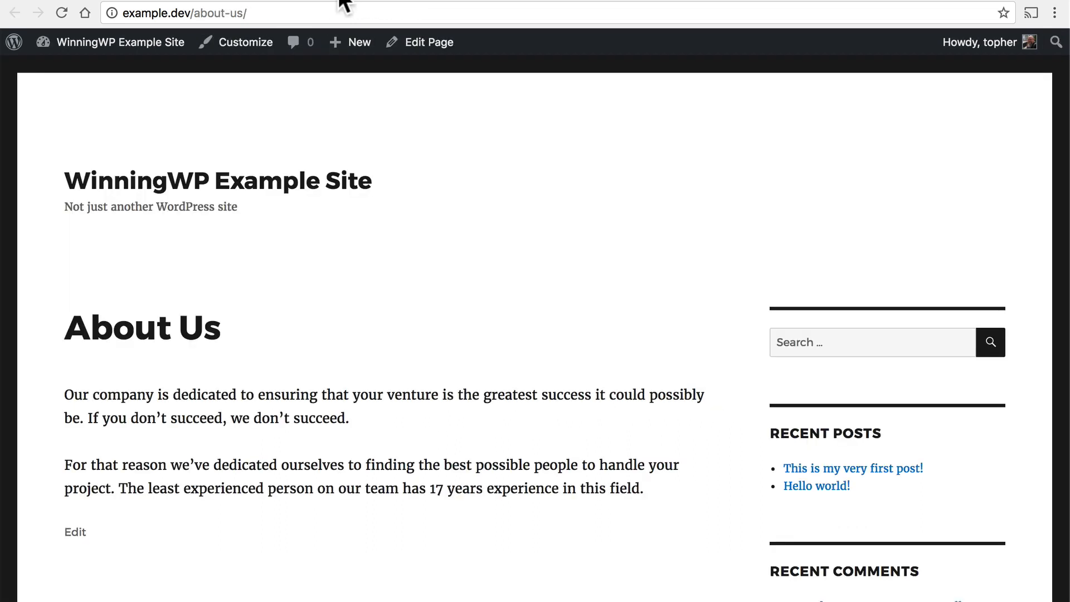
mouse_move(270, 233)
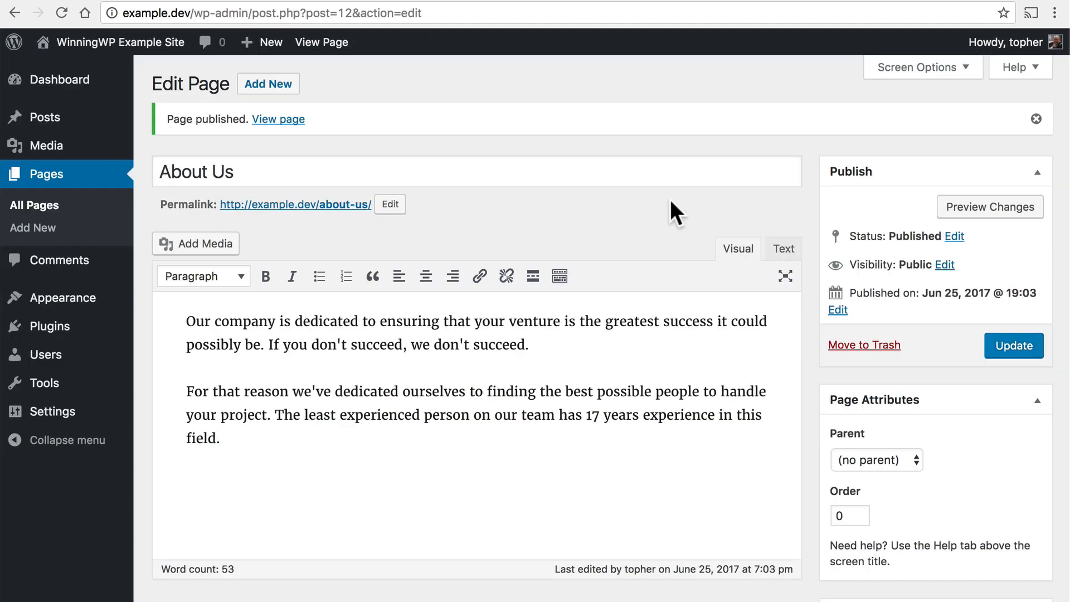
mouse_move(870, 219)
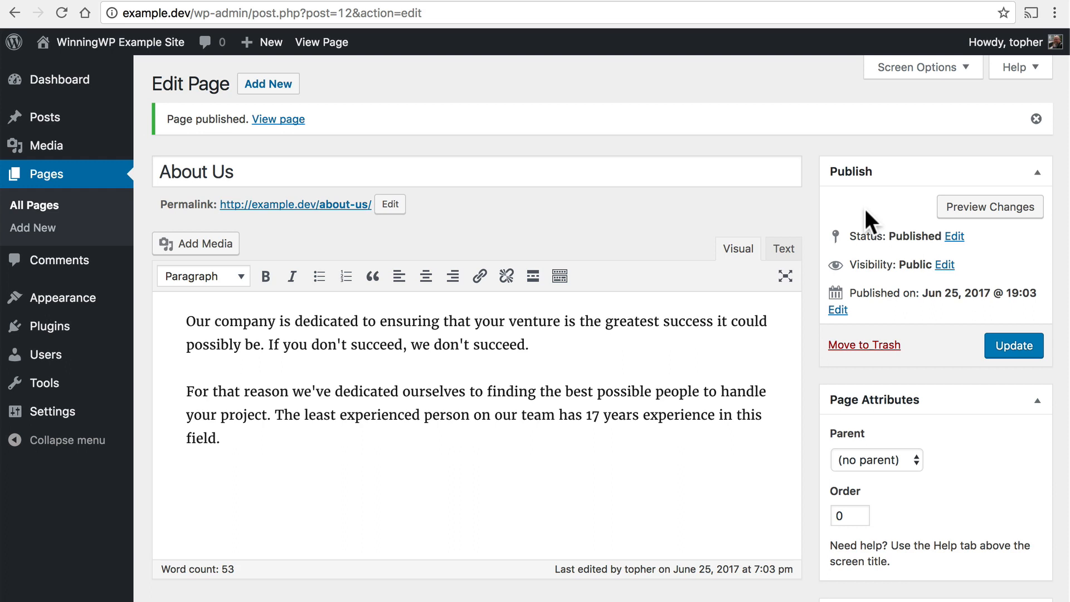
mouse_move(959, 252)
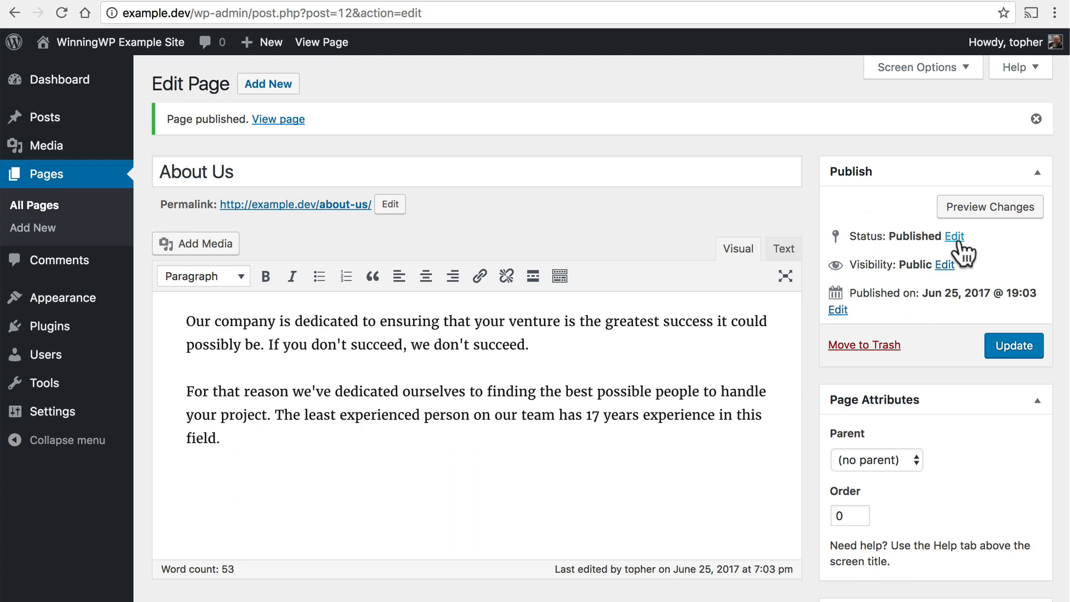
- Switch the page's status back to Draft and update it
click(954, 236)
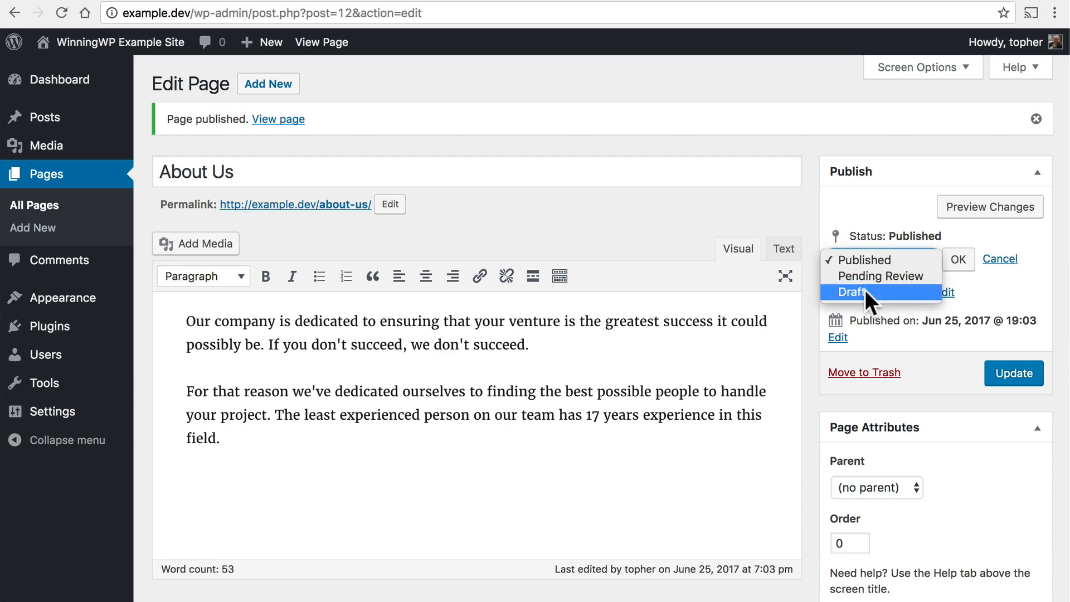
click(958, 259)
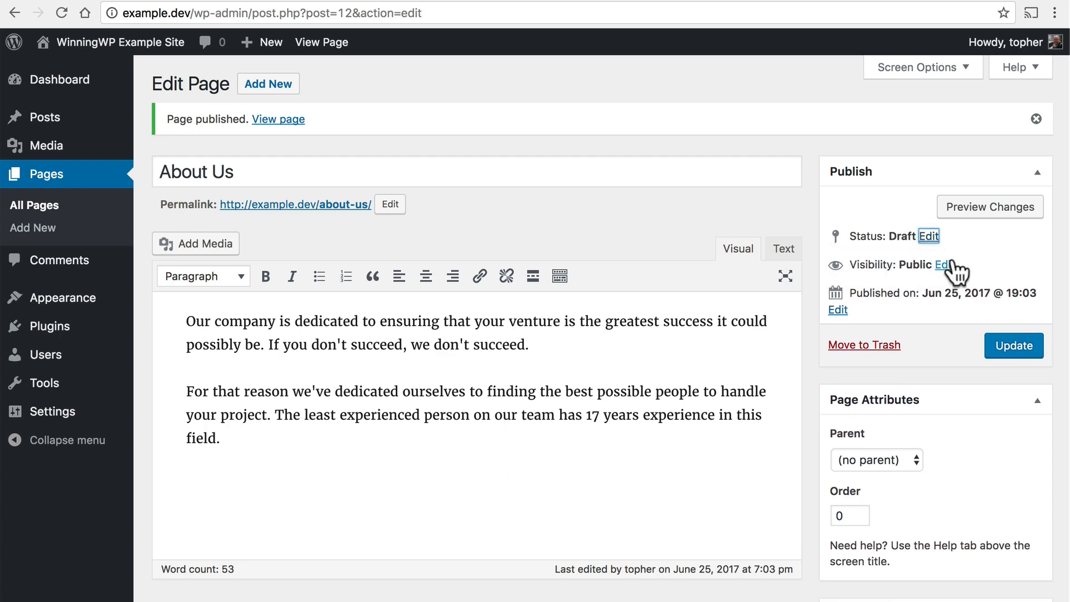
click(1015, 345)
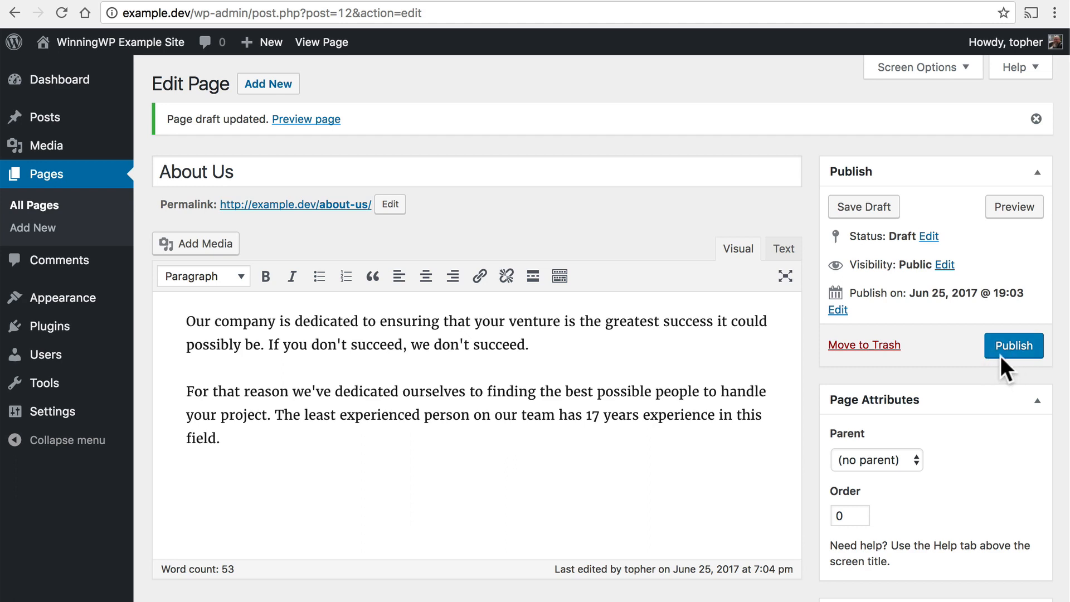
mouse_move(1012, 363)
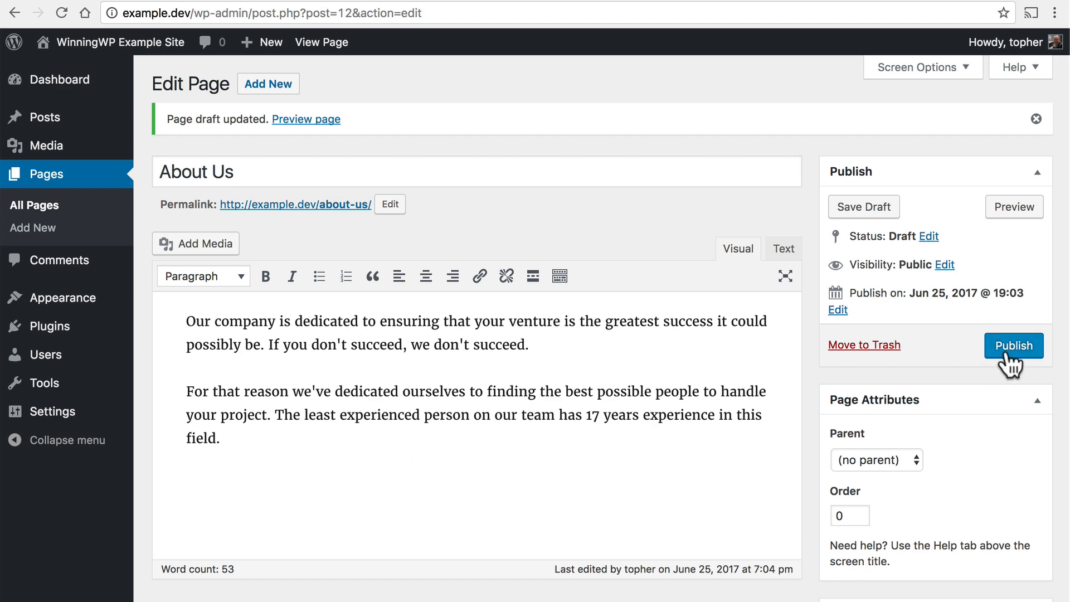
- Republish the page, append 'The most experienced person has 35 years experience!', update, and view it live
click(1014, 345)
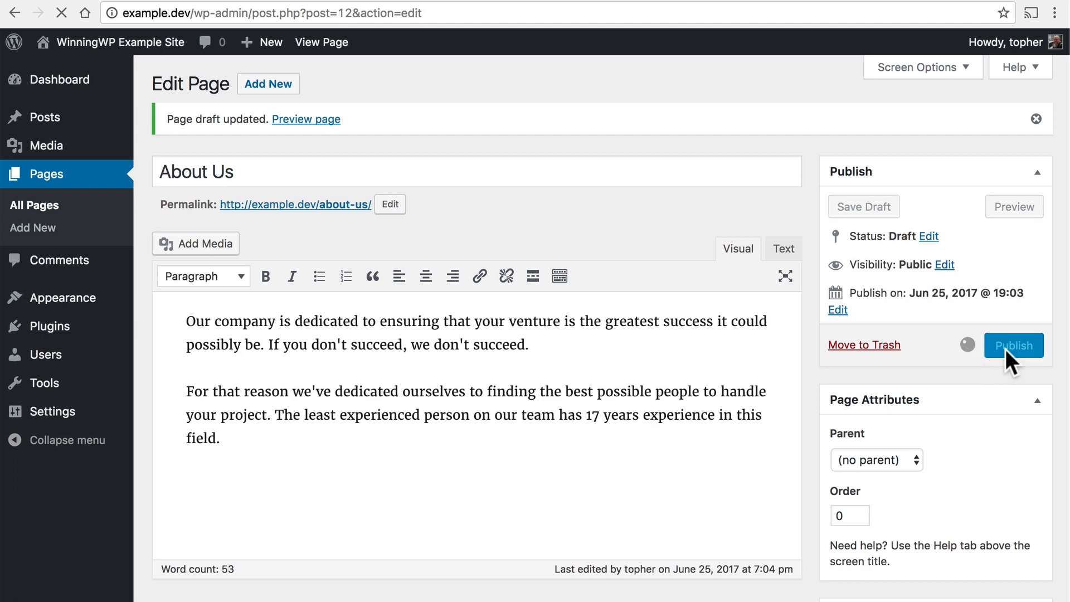
click(1015, 346)
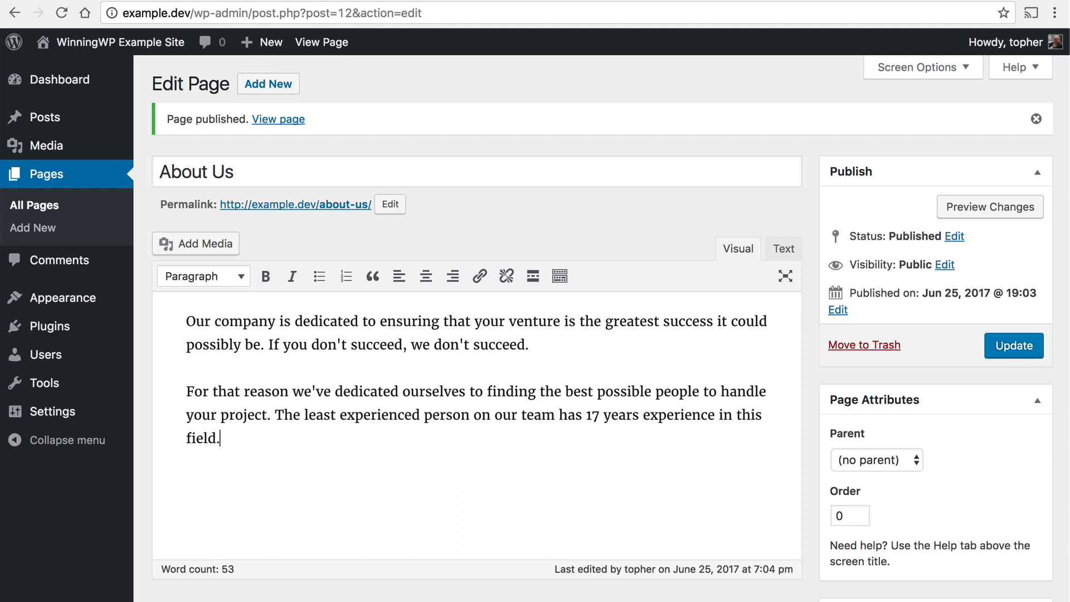
text(The most experienced person has 35 years experience!)
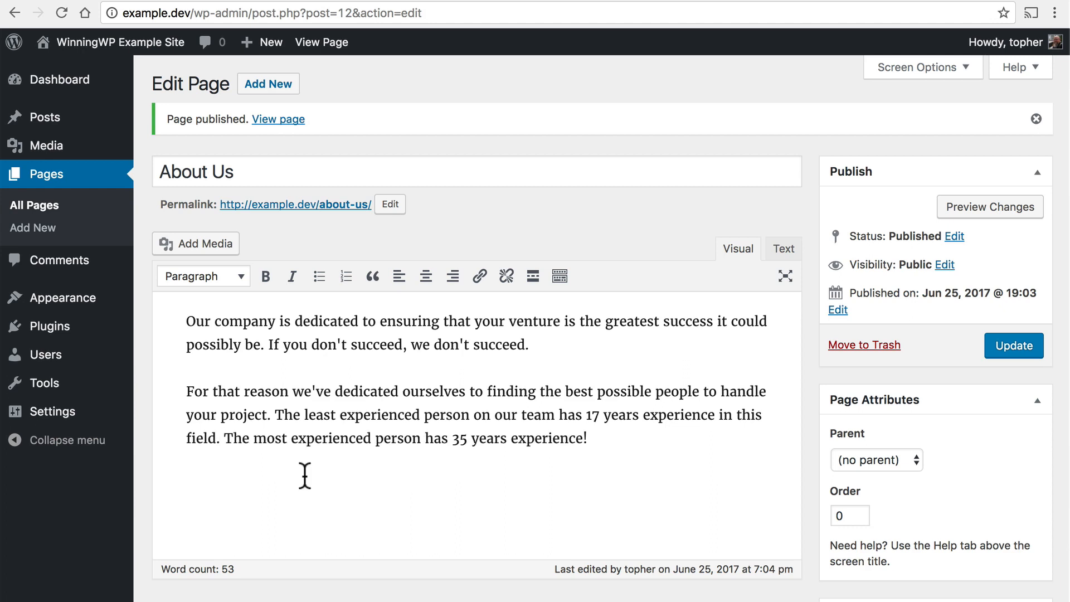
click(1015, 345)
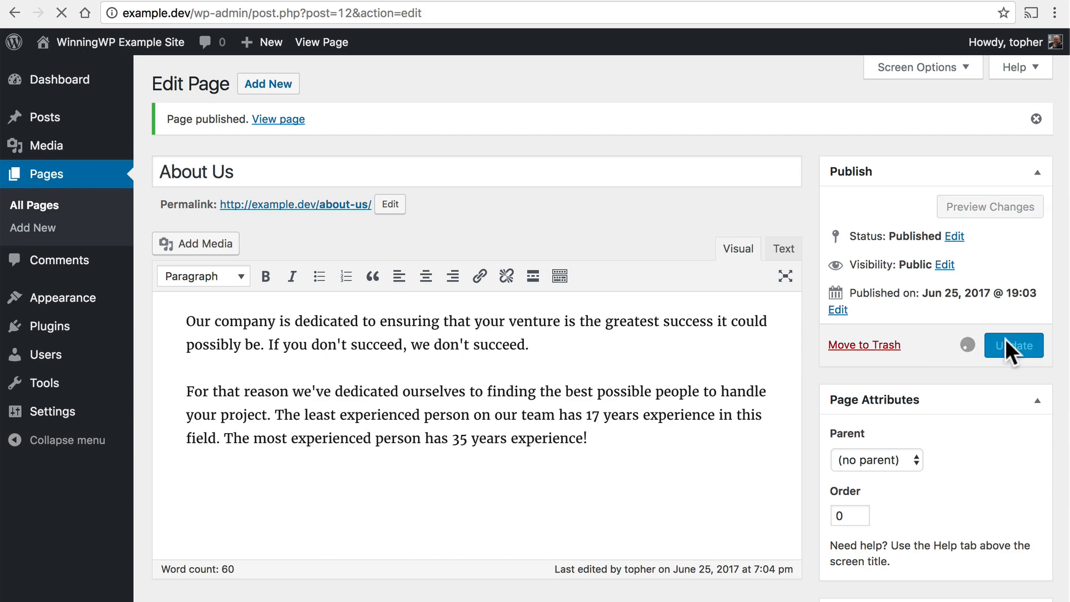
click(1014, 346)
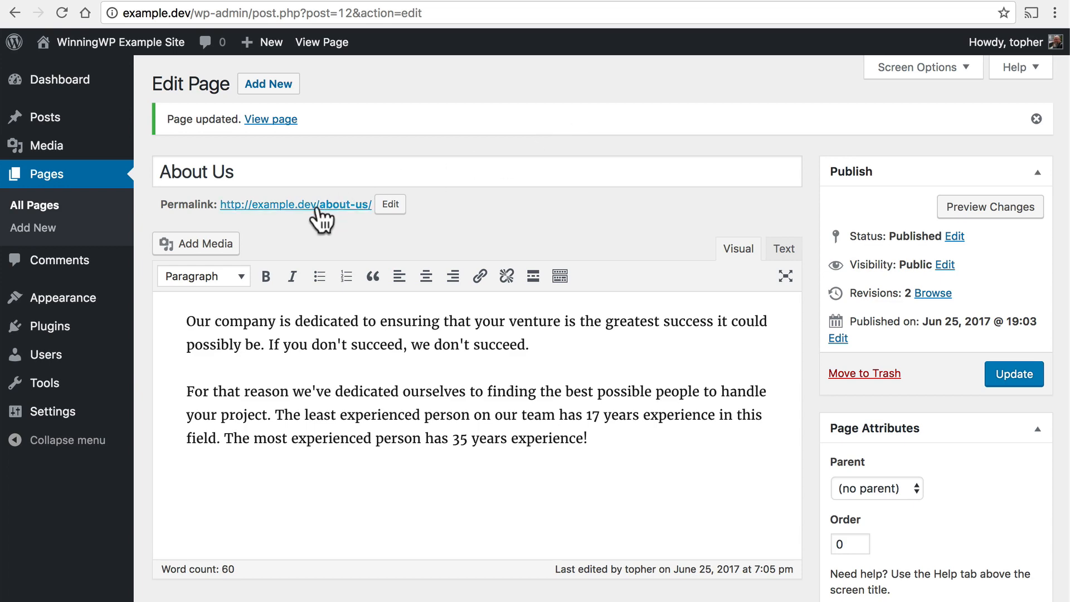
click(317, 205)
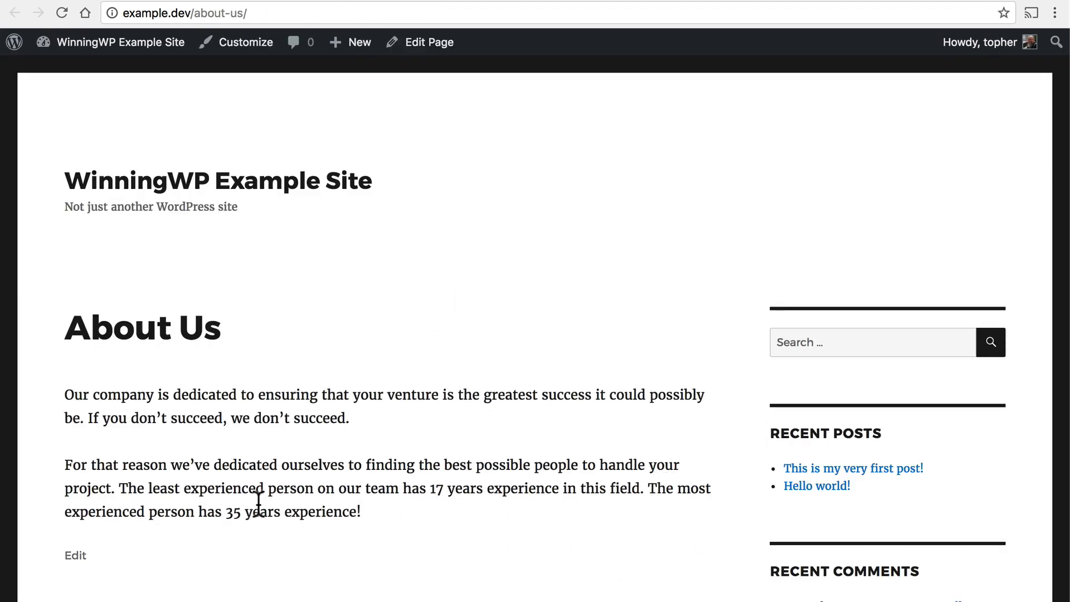
mouse_move(435, 4)
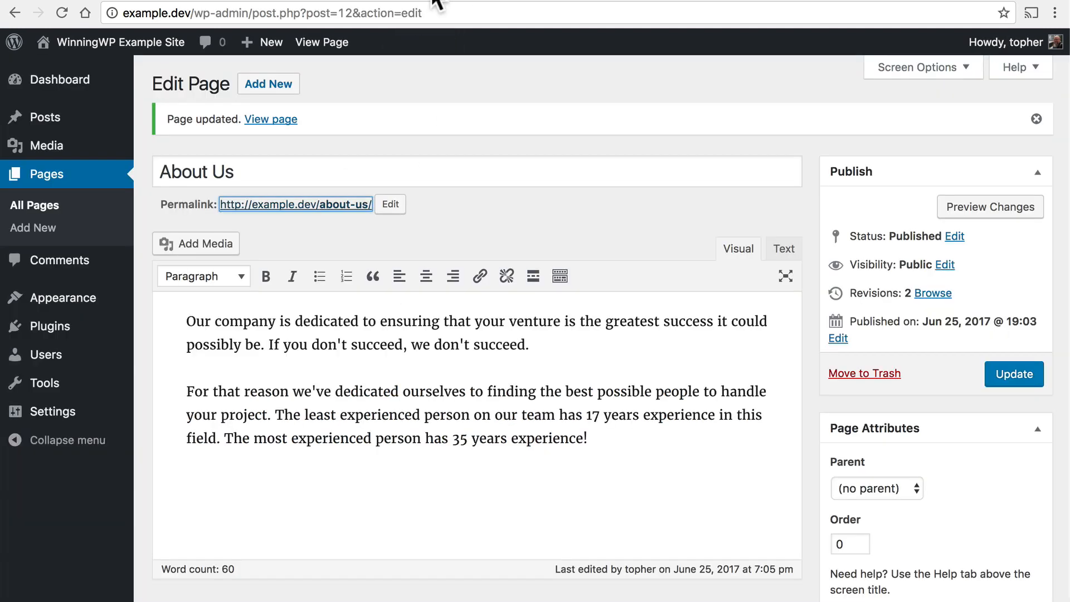
scroll(down, 3)
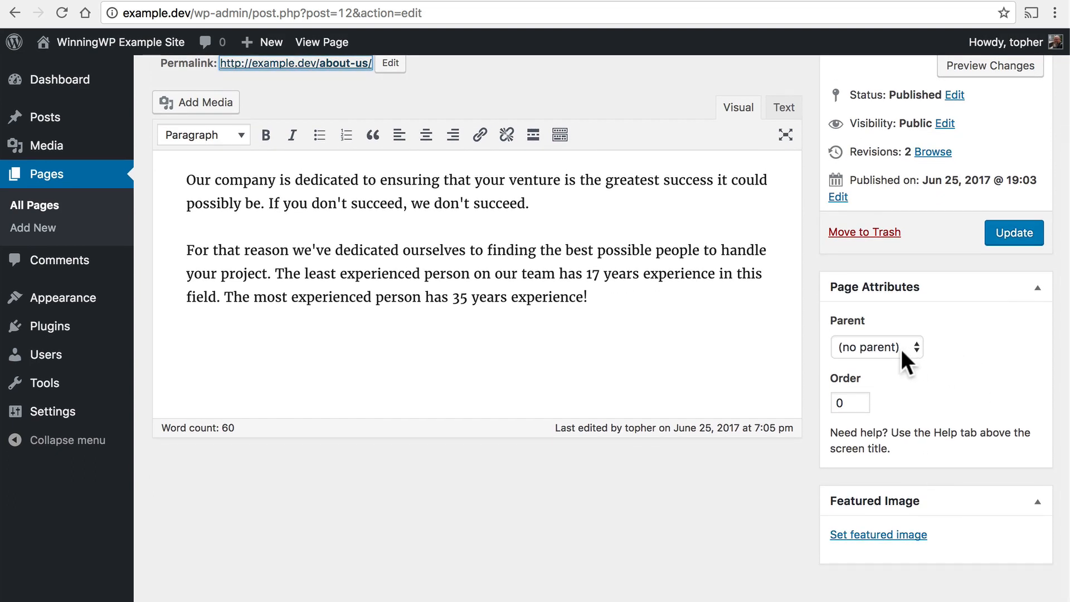
click(876, 347)
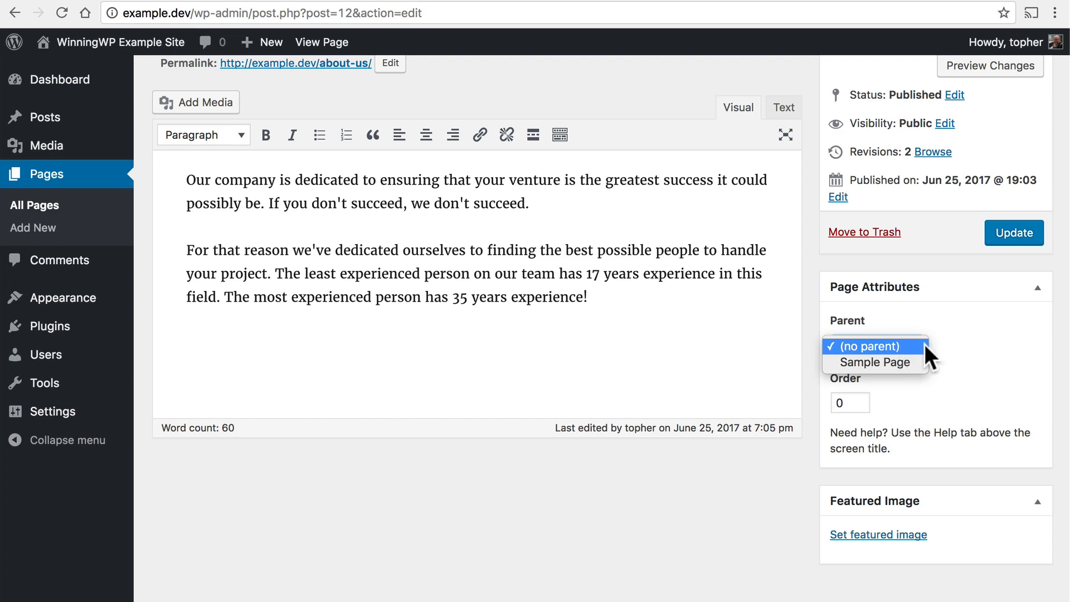
click(875, 346)
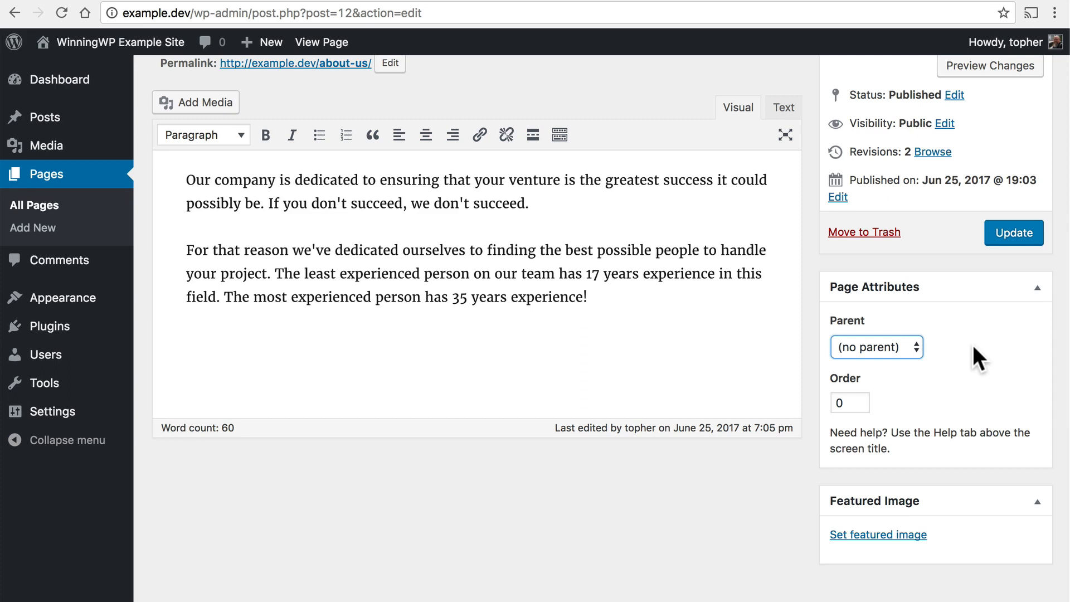
click(877, 347)
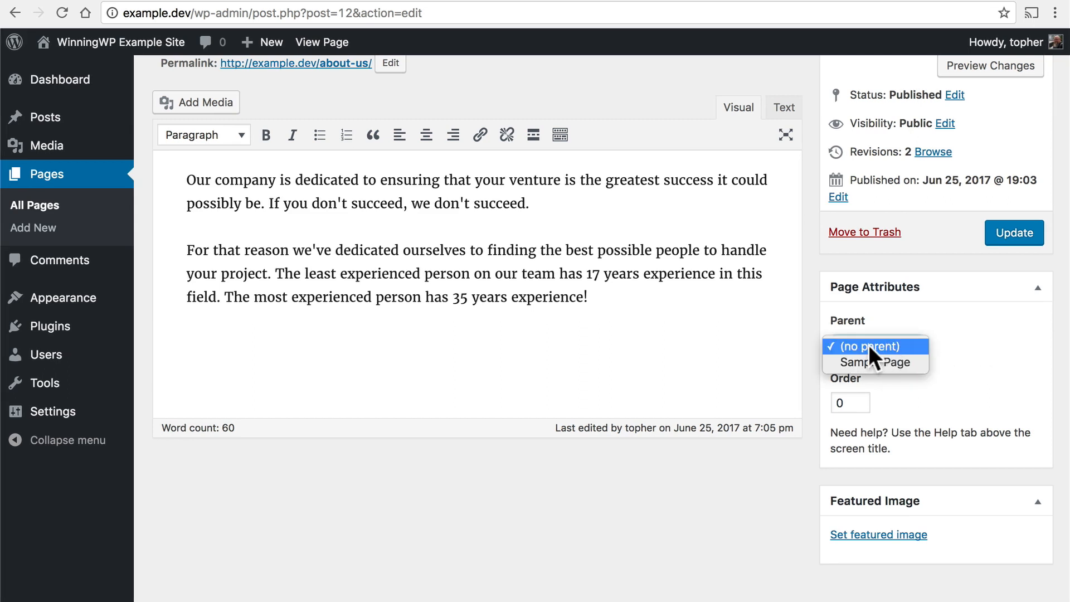
mouse_move(890, 377)
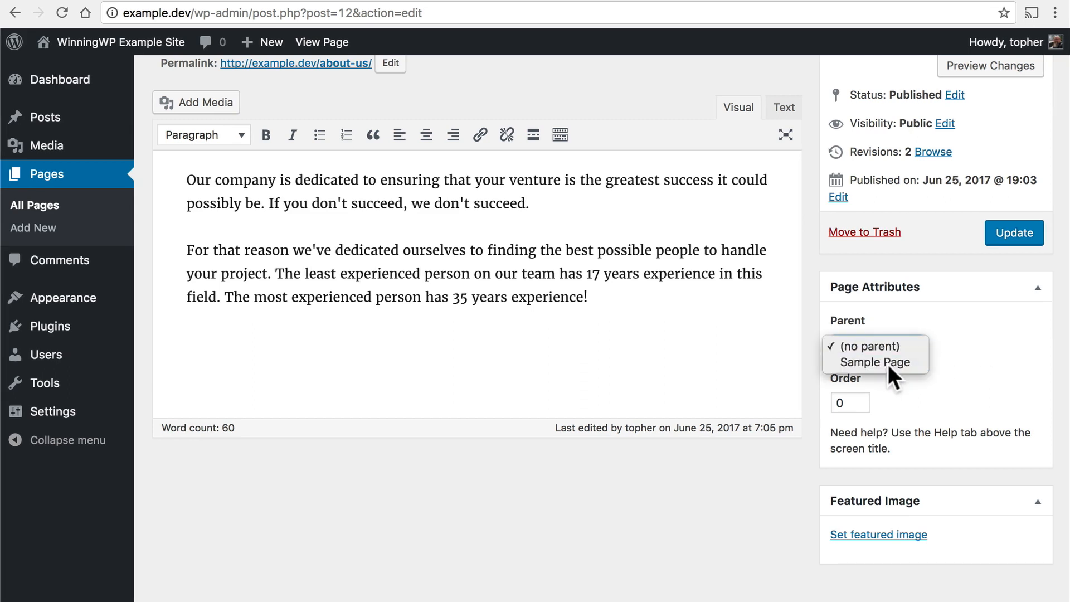
click(874, 345)
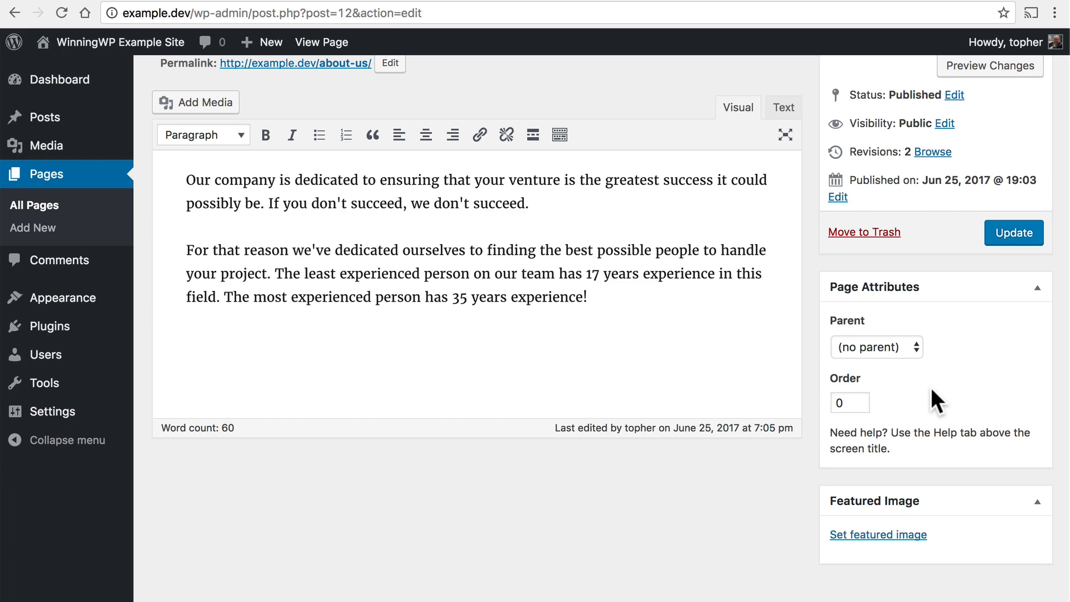
mouse_move(888, 570)
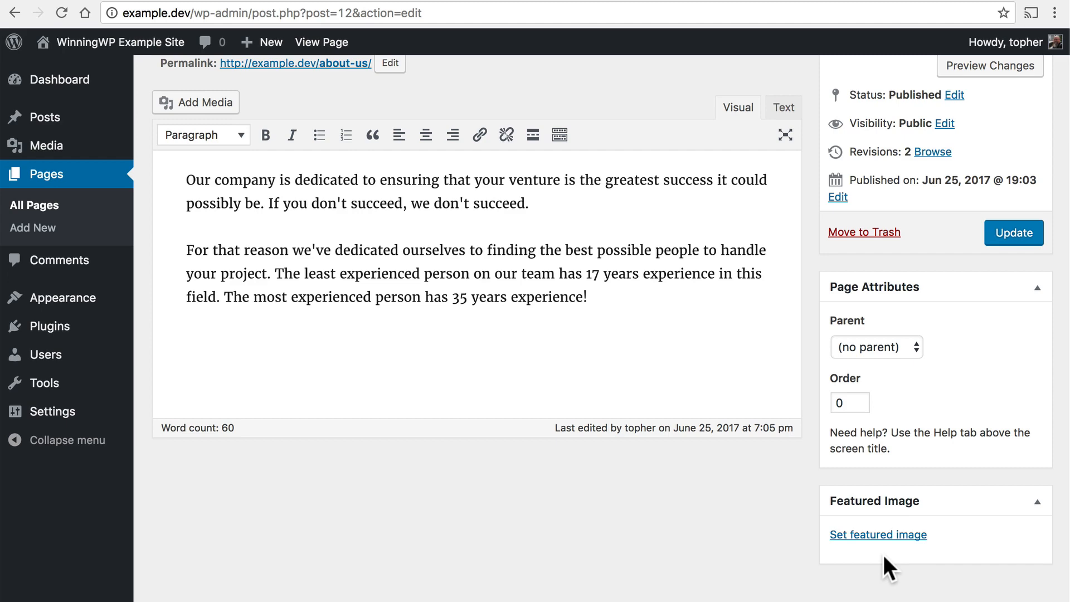
scroll(down, 3)
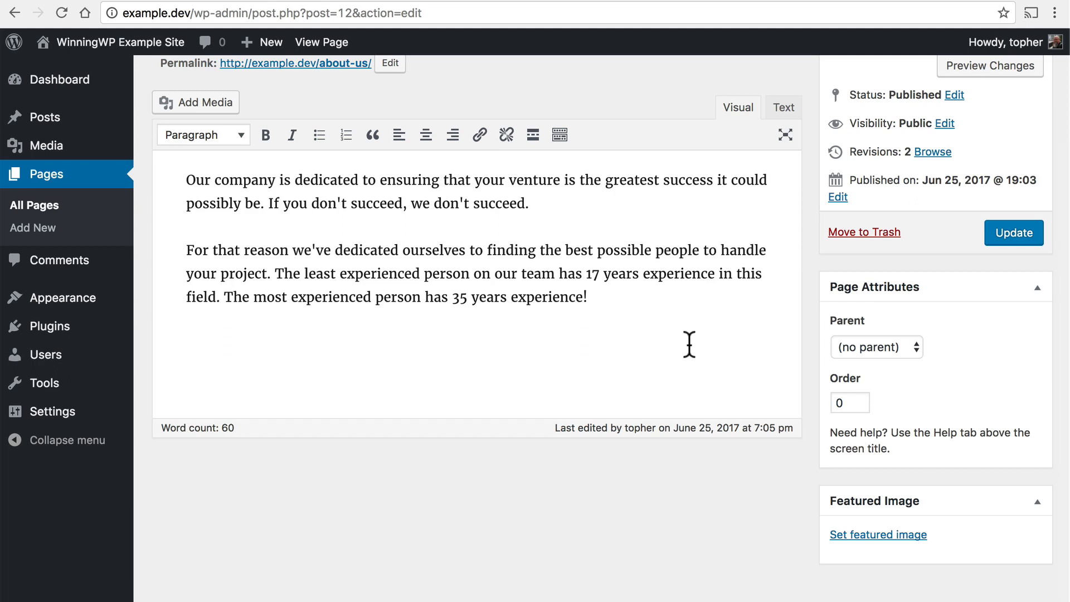
mouse_move(863, 574)
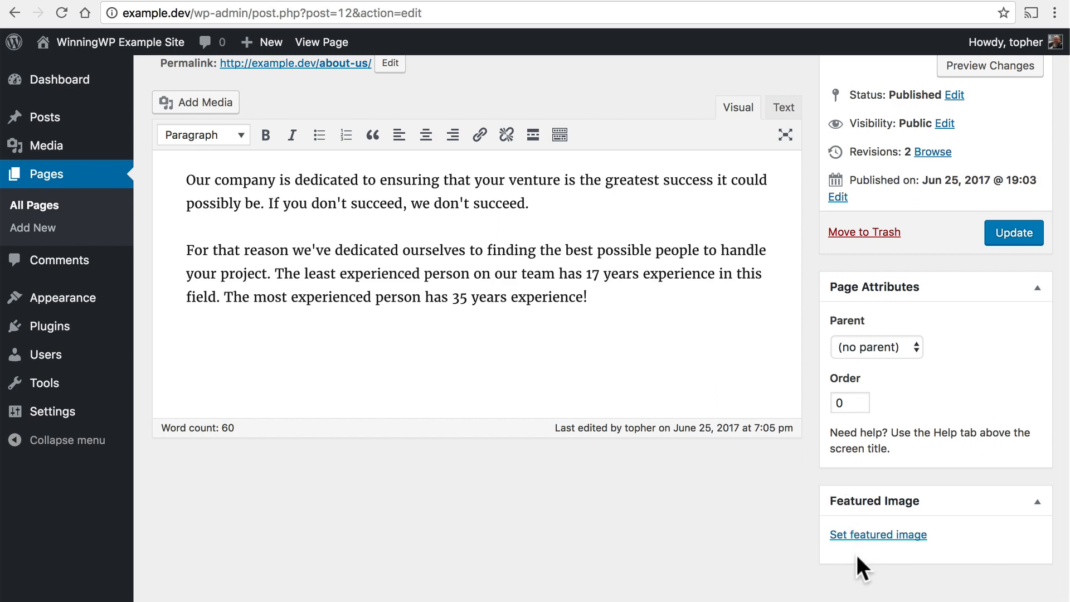